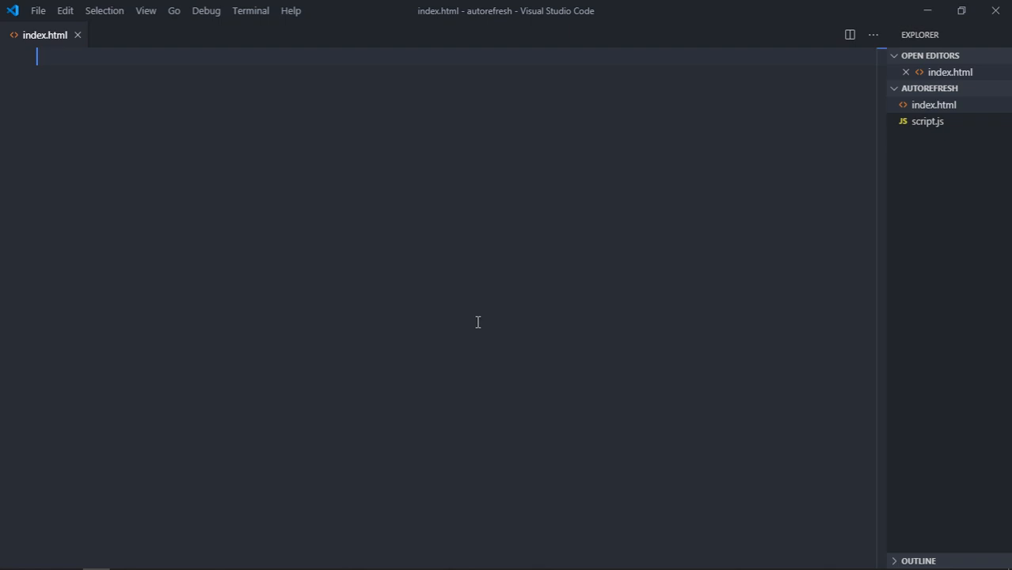
Expand the Emmet HTML boilerplate and add a Counter h1 and a script.js script tag.
type("!")
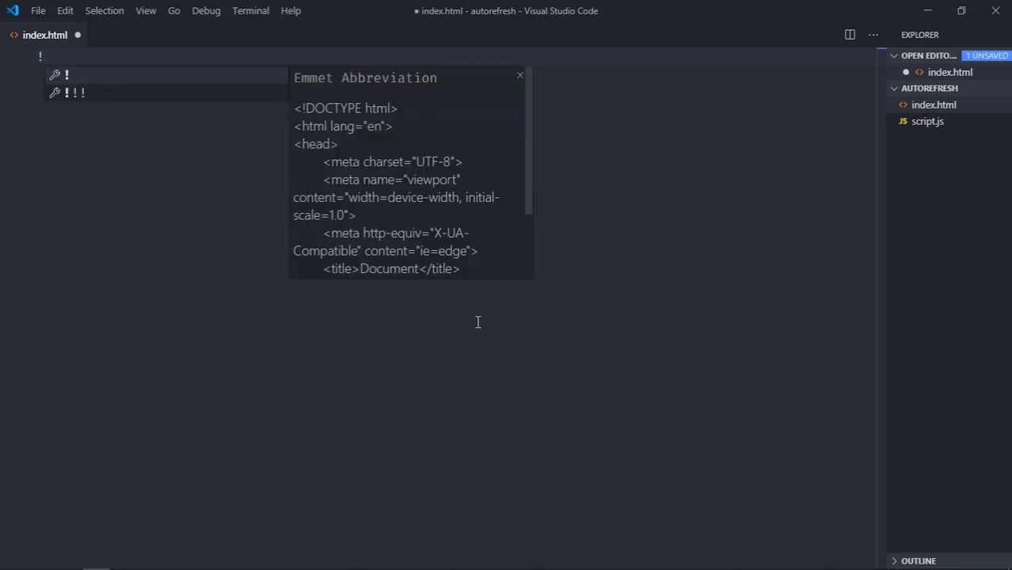
key("Tab")
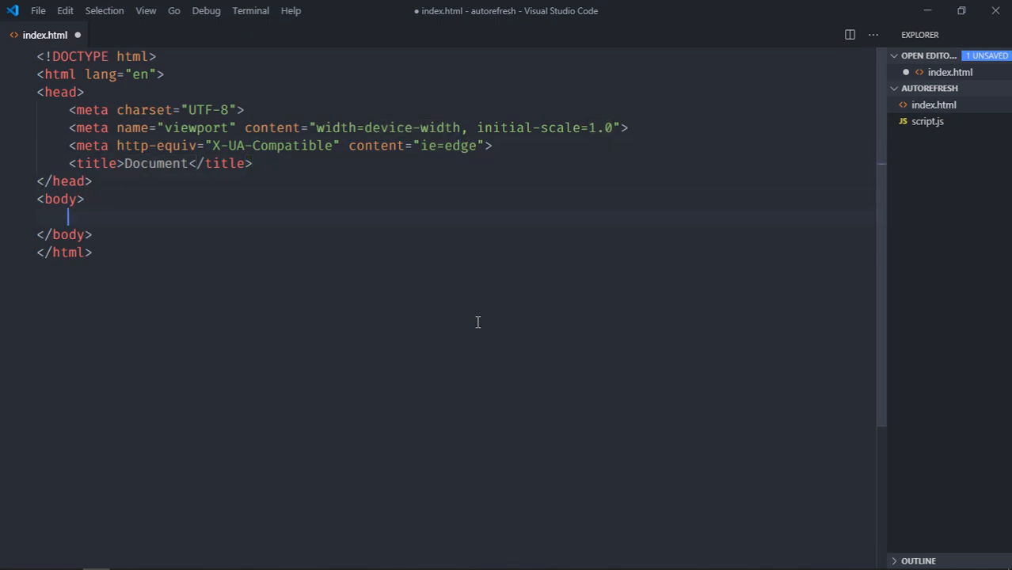
type("script src=\"script.js\"></script>")
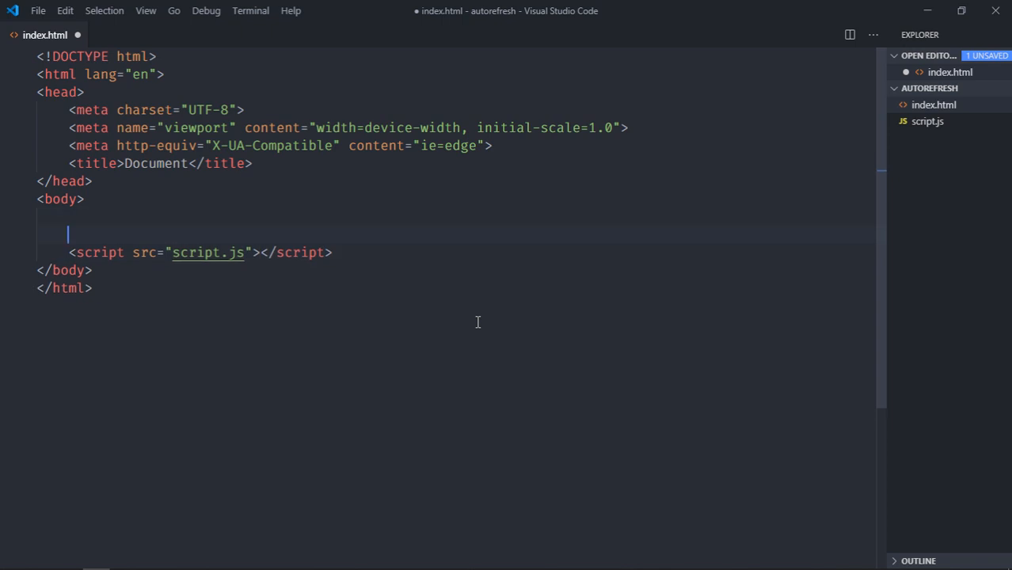
type("h1>Counter</h1>")
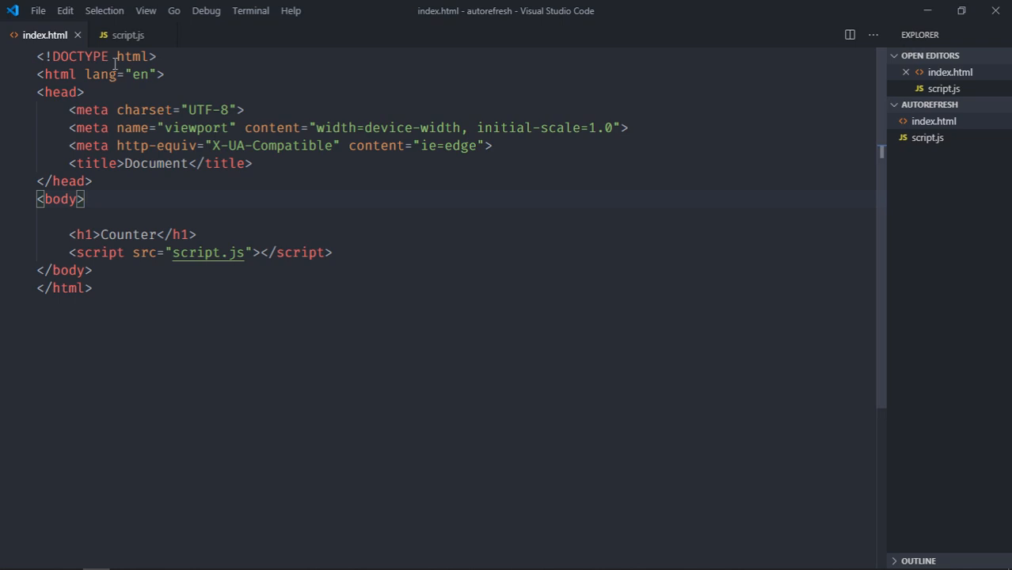
In script.js, start a setInterval callback and declare let counter = 1.
left_click(127, 35)
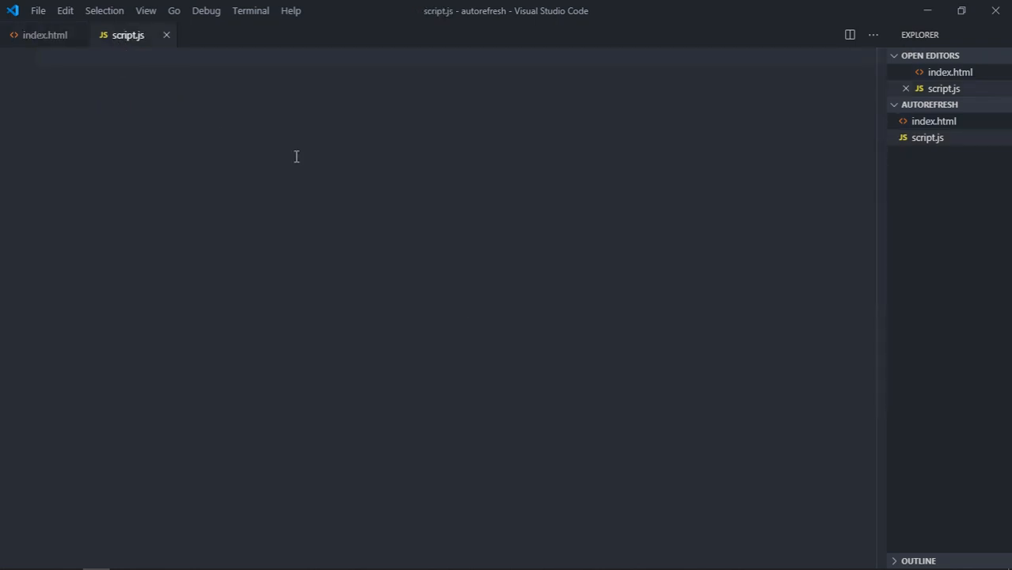
type("setInterval((")
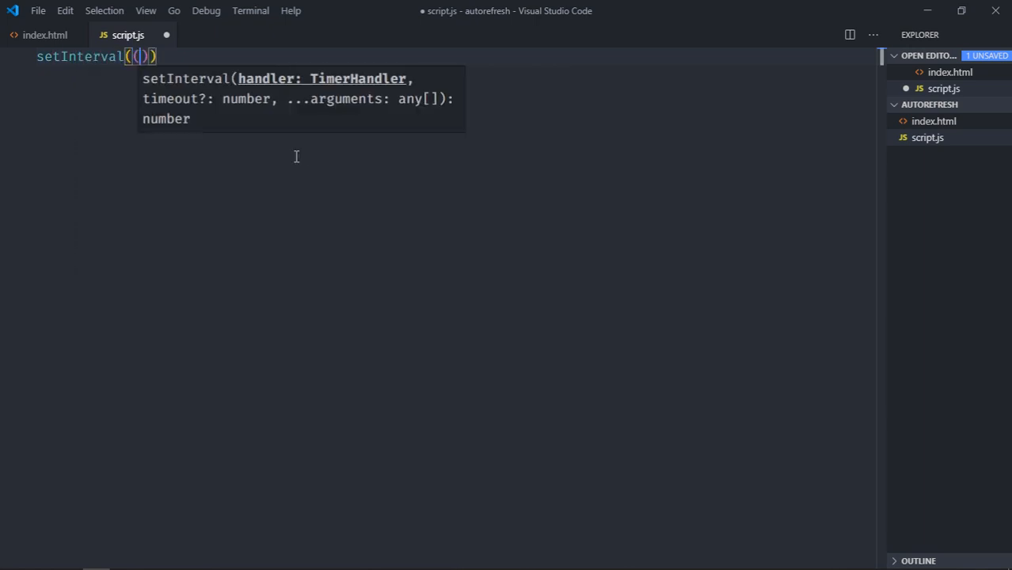
type("() =>")
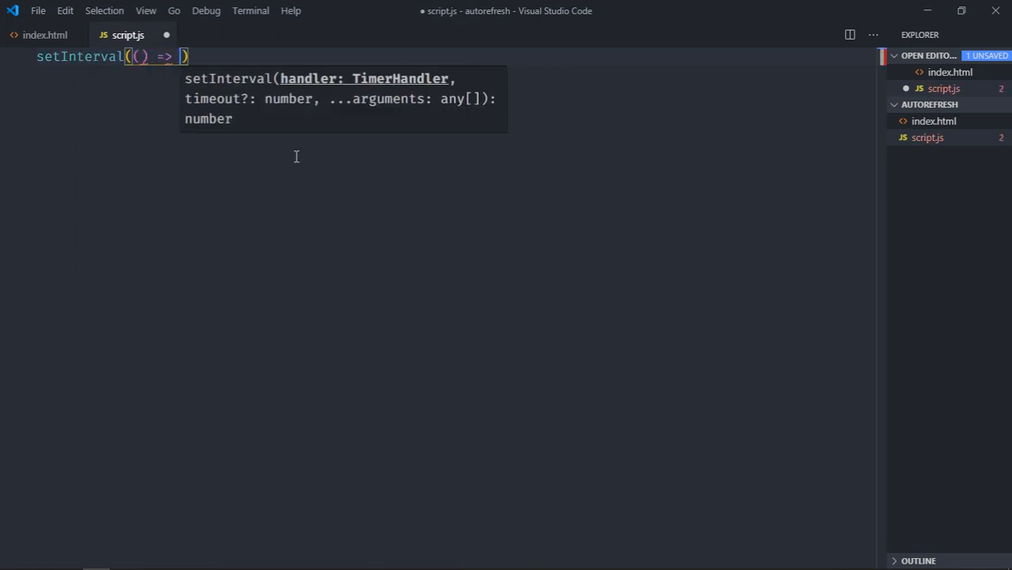
type("{")
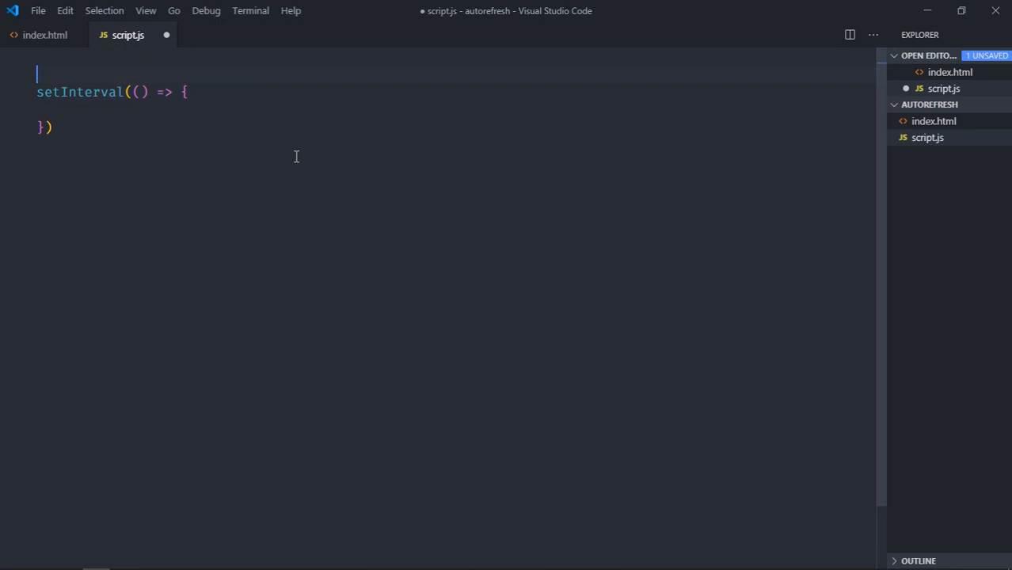
type("let counter")
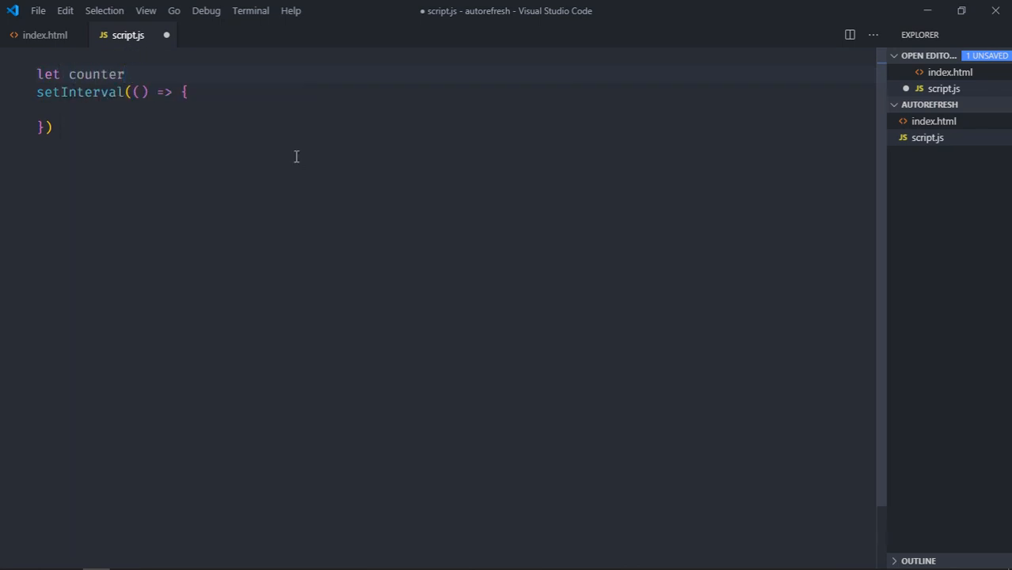
type("= 1;")
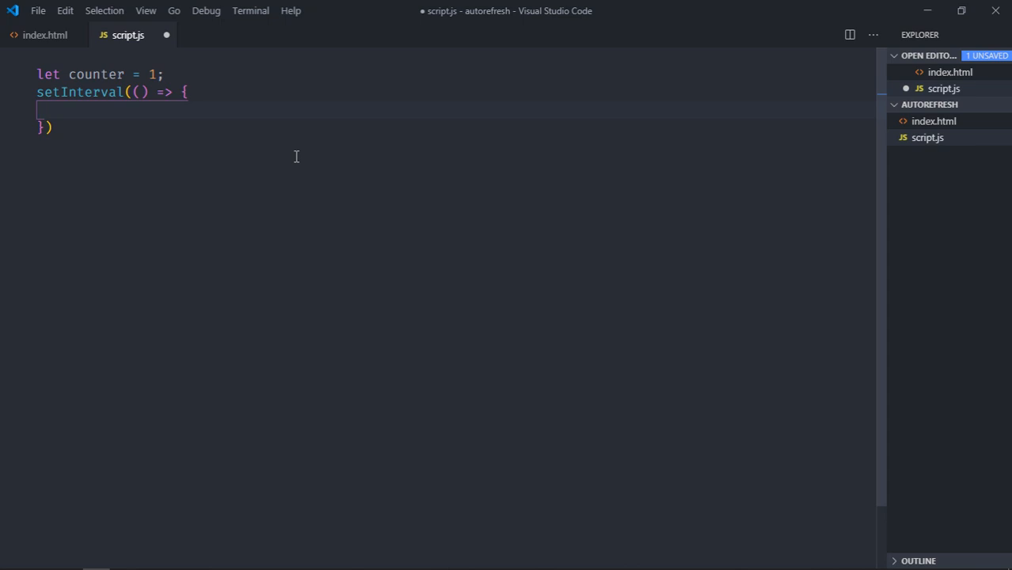
Write counter++ into the h1's innerText every 1000 ms and save script.js.
type("document.")
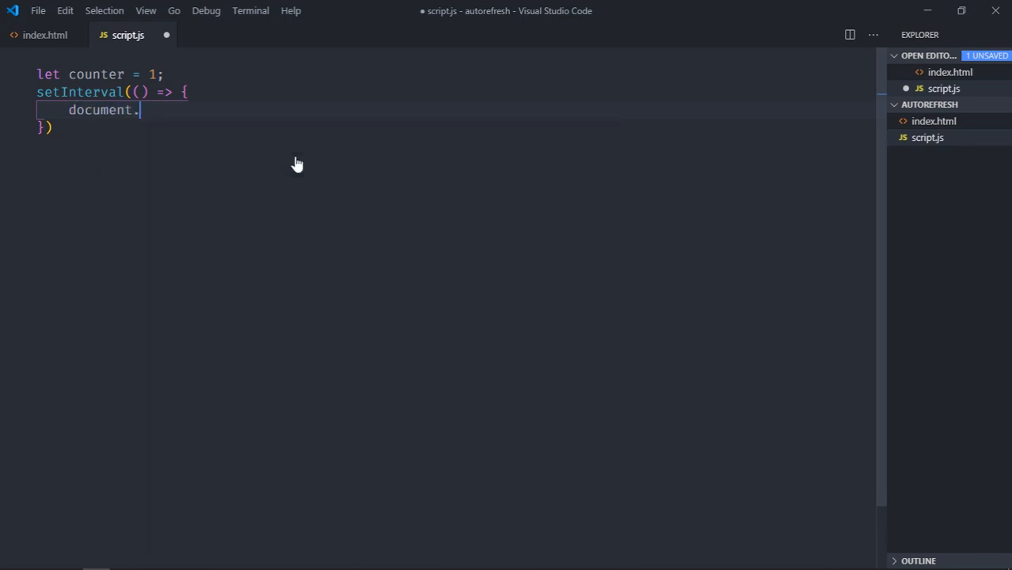
type("querySelector()")
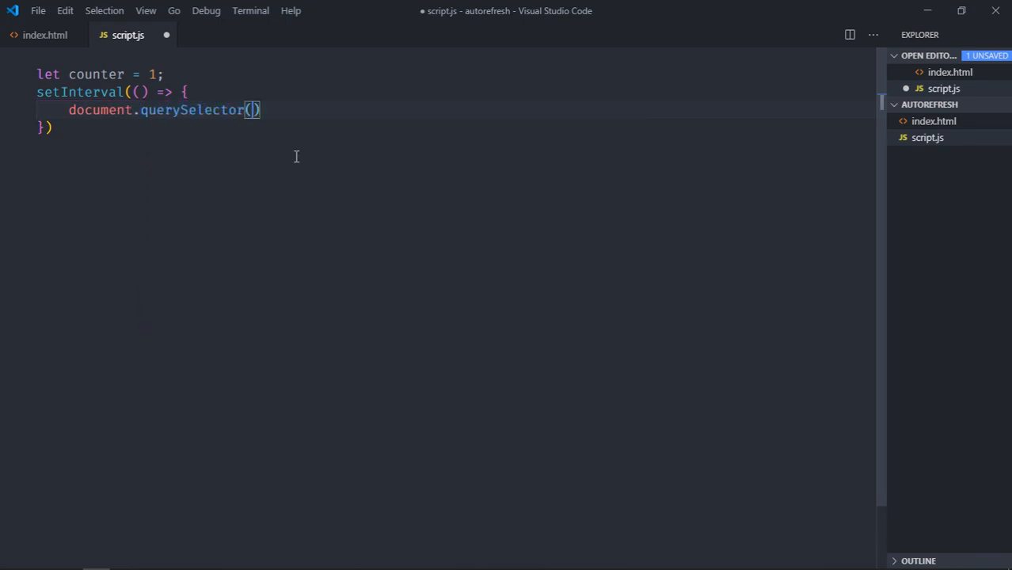
type("'h1'")
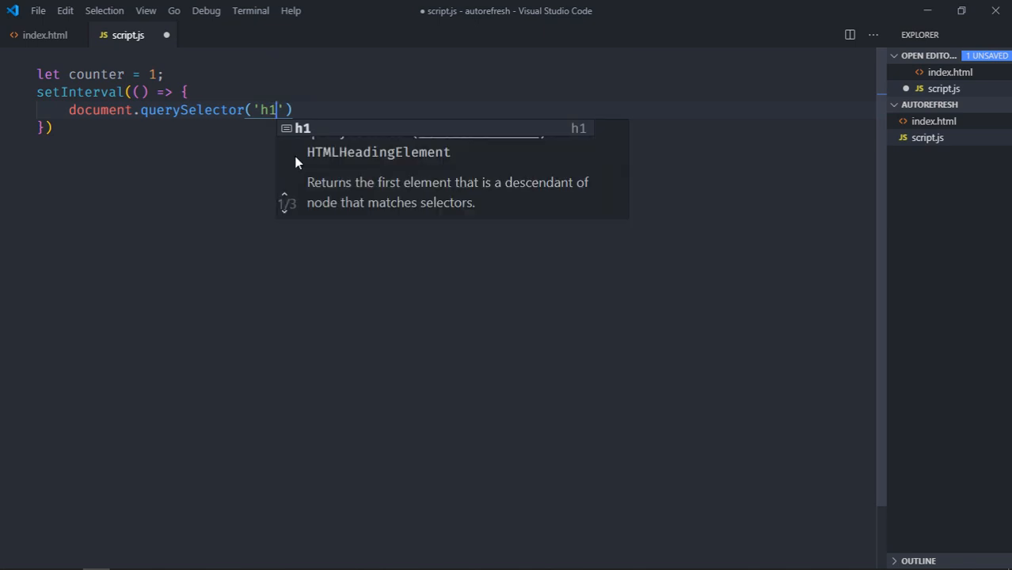
type(".inn")
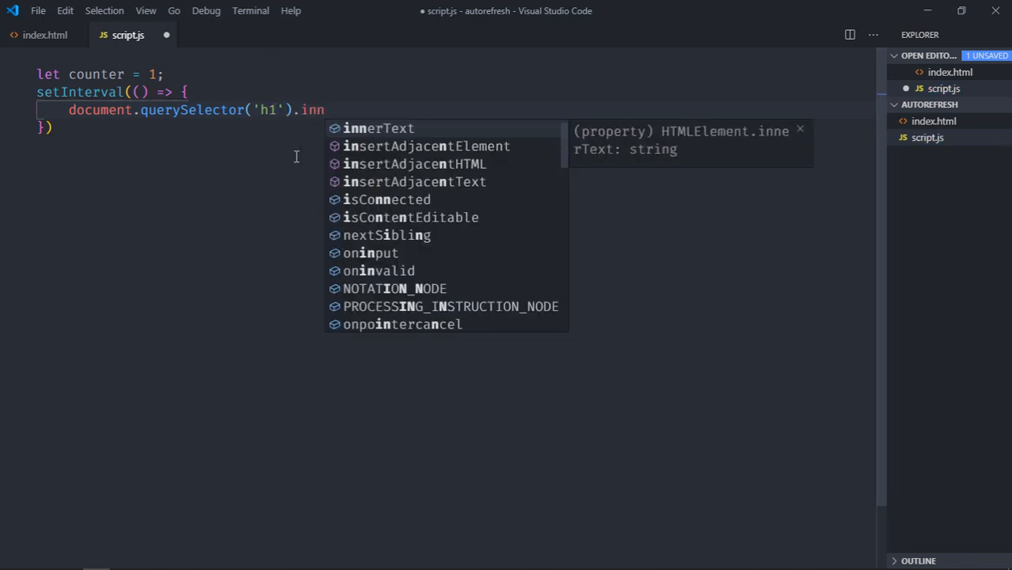
type("erText = counter;")
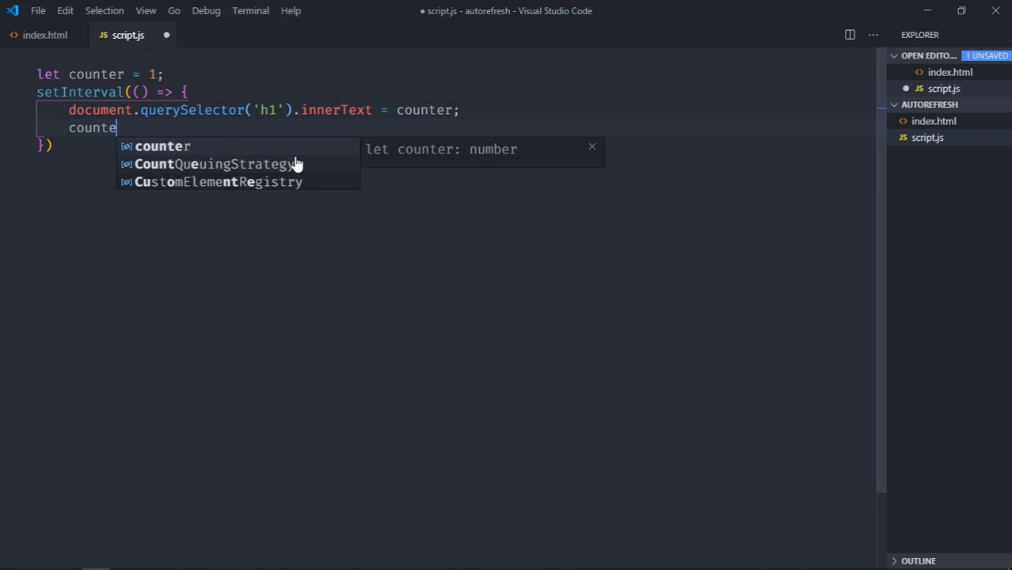
type("r++")
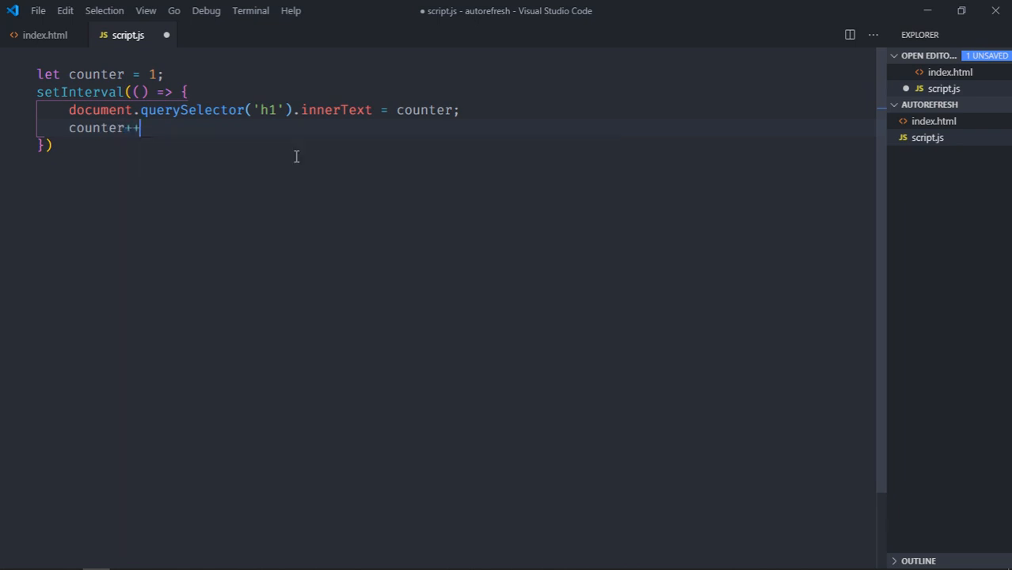
type(";")
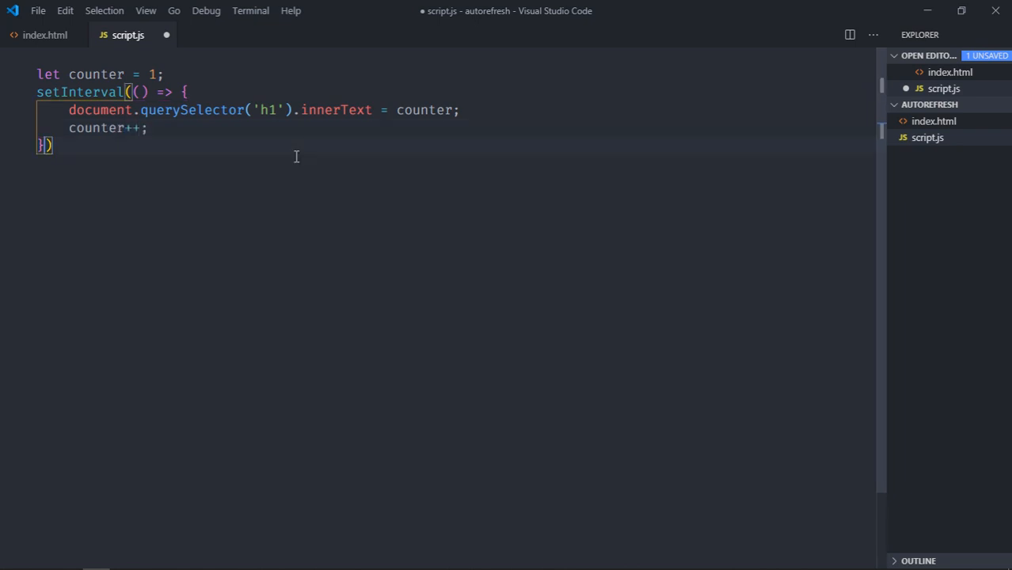
type(", 1000")
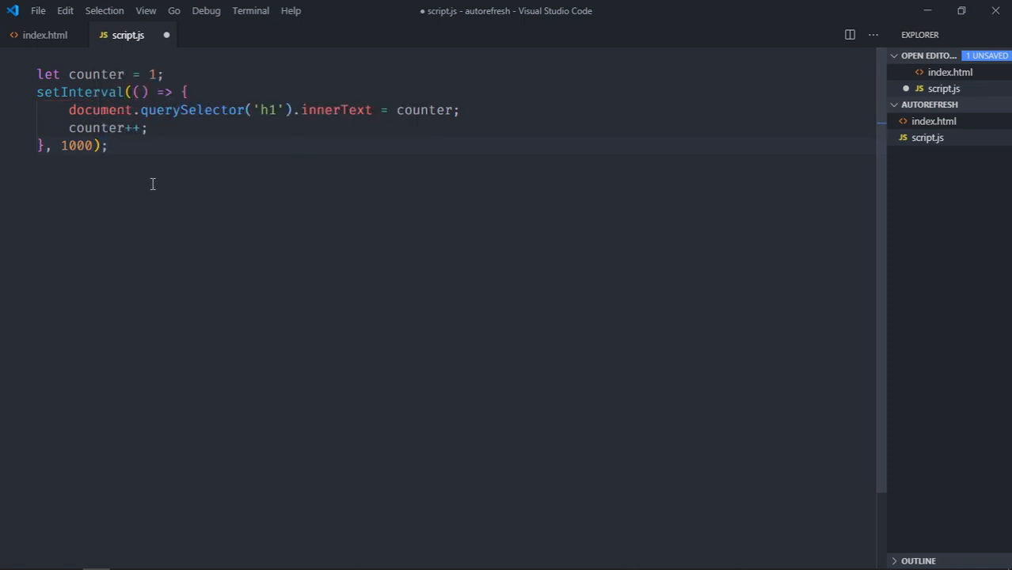
key("ctrl+s")
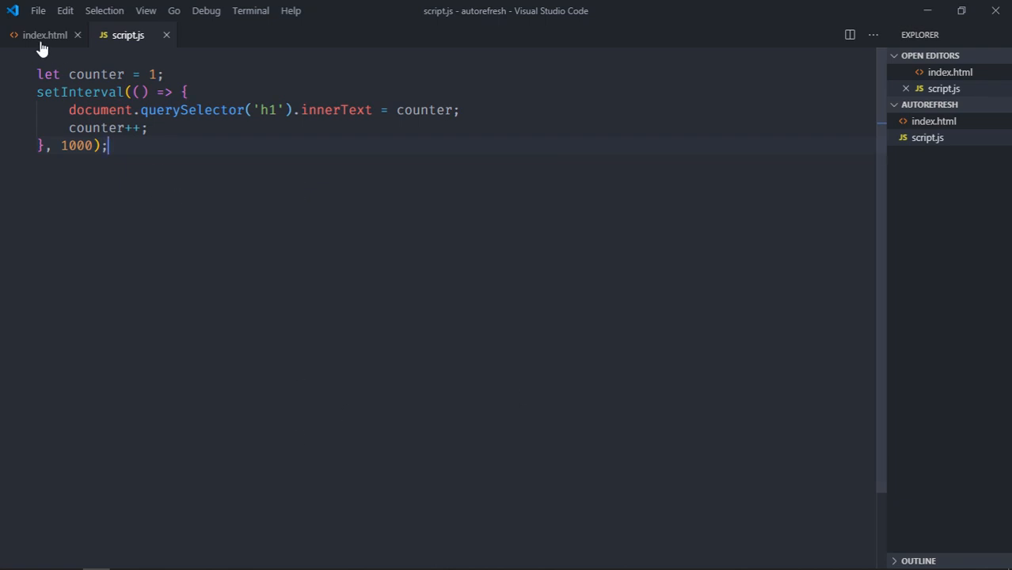
In index.html, change the duplicated meta tag to http-equiv "refresh" with content 5.
left_click(45, 35)
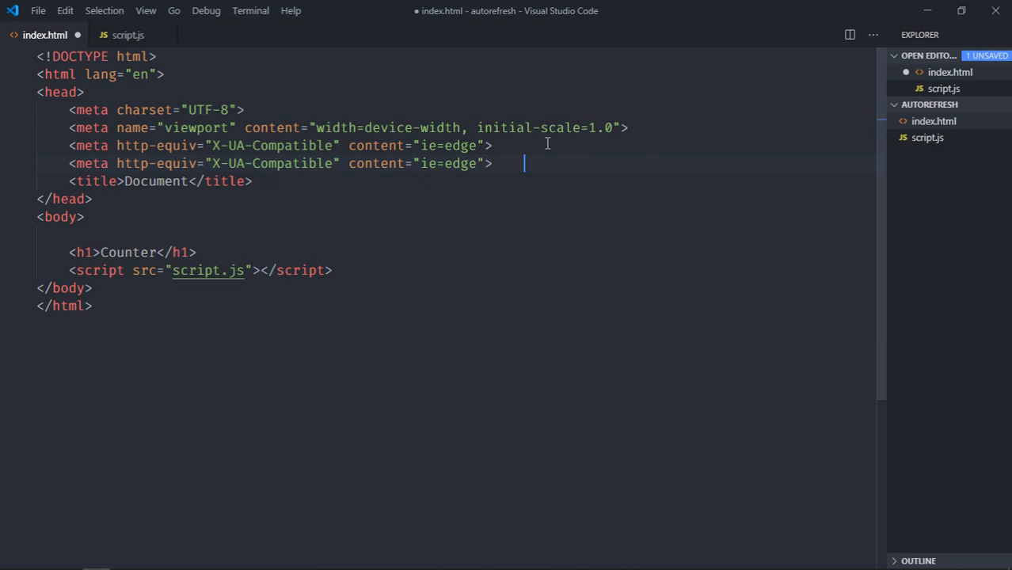
left_click(214, 163)
type("r")
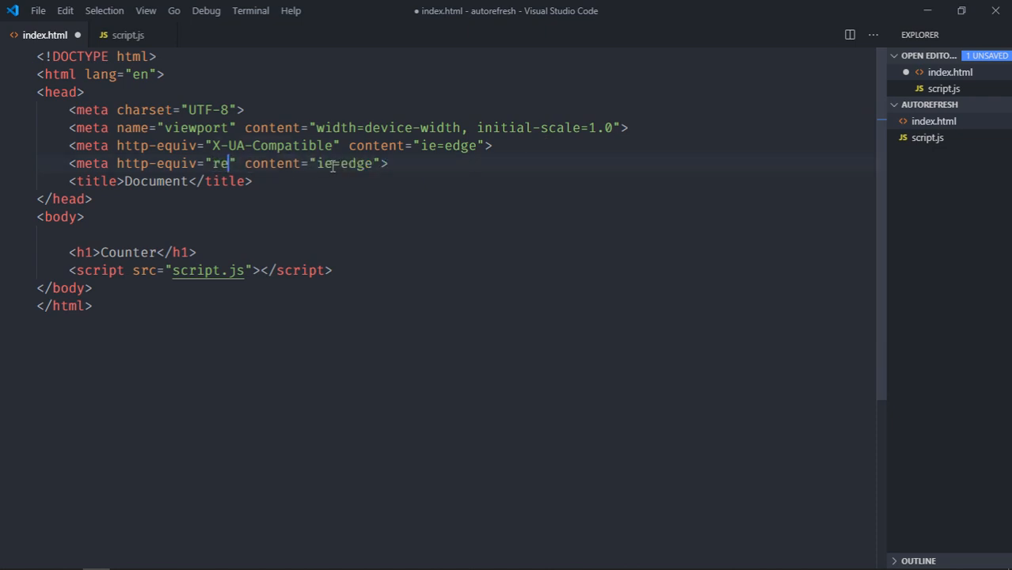
type("fresh")
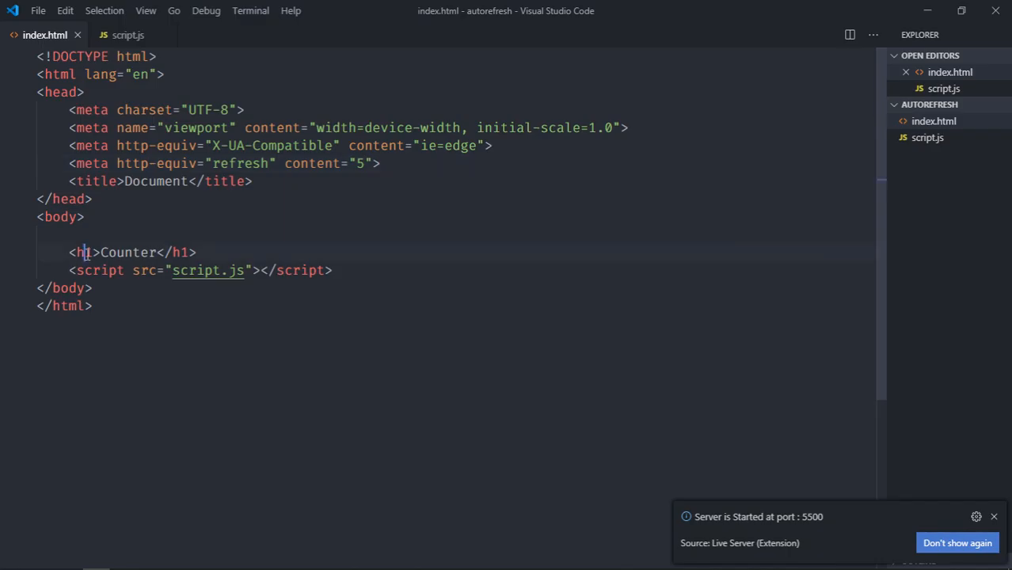
Give the Counter h1 style="text-align: center" and comment out the refresh meta tag.
type("style=\"\"")
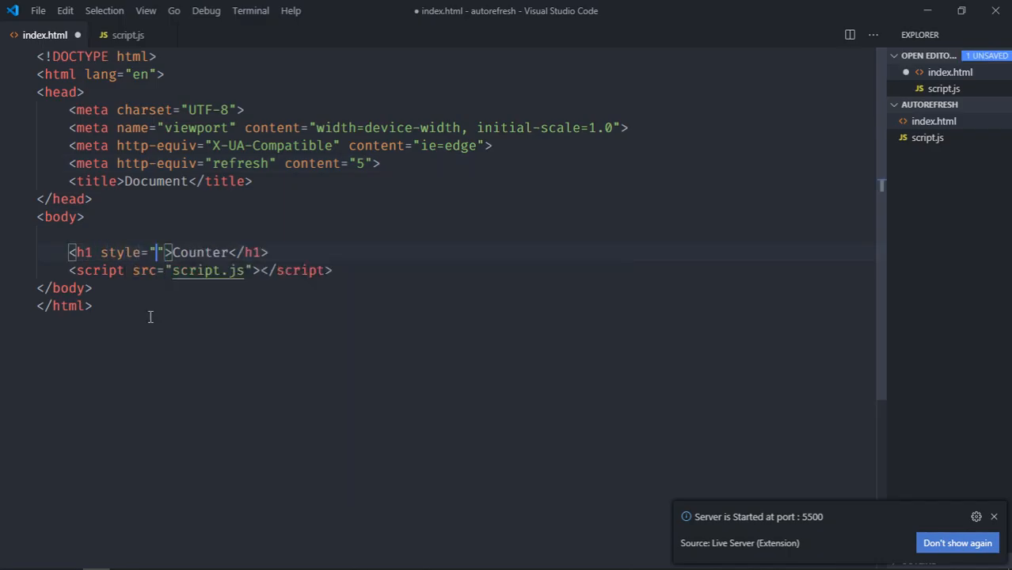
type("text-align: center")
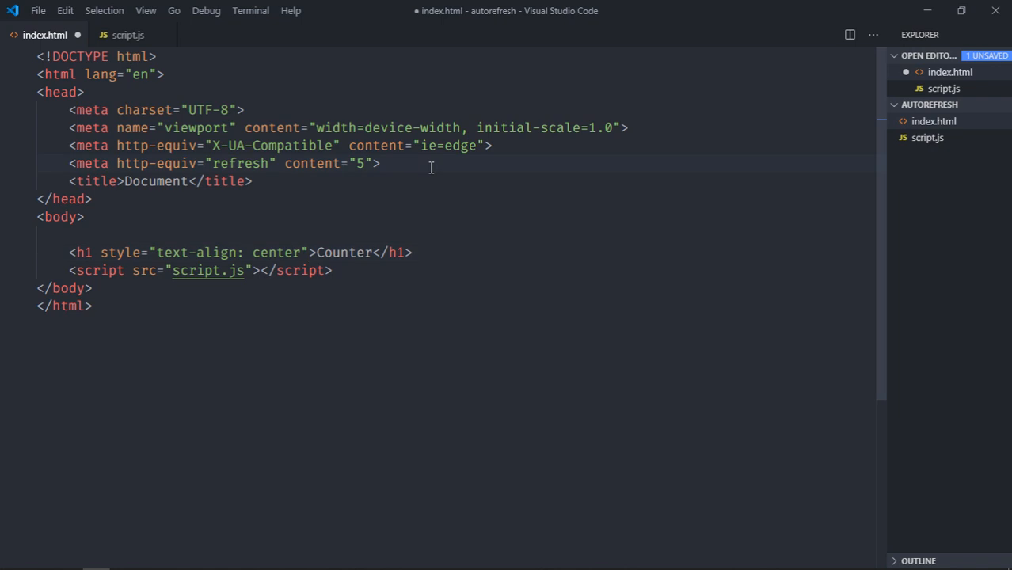
key("ctrl+/")
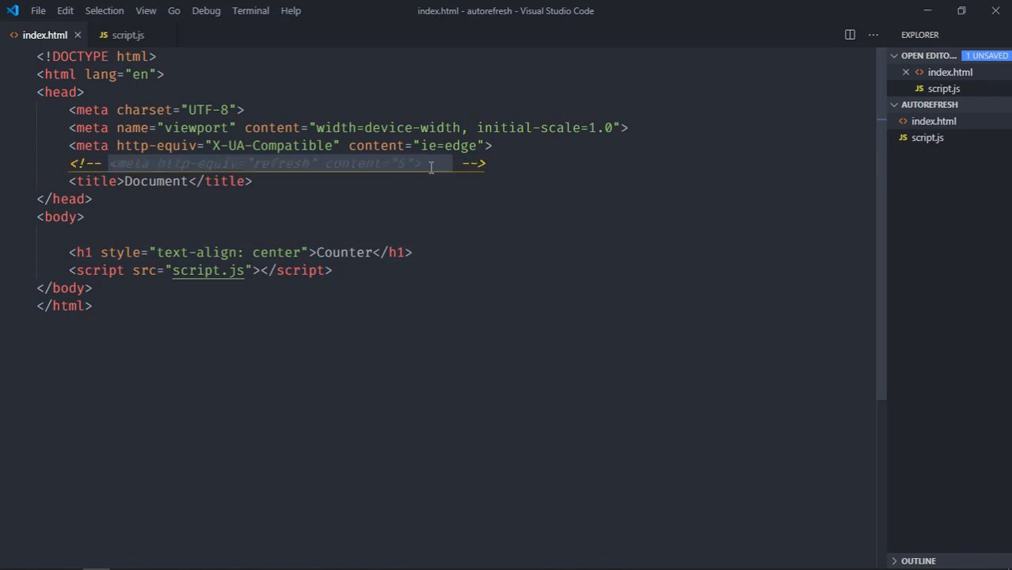
Add if(counter > 5) location.reload(); to script.js, then return to index.html.
left_click(128, 35)
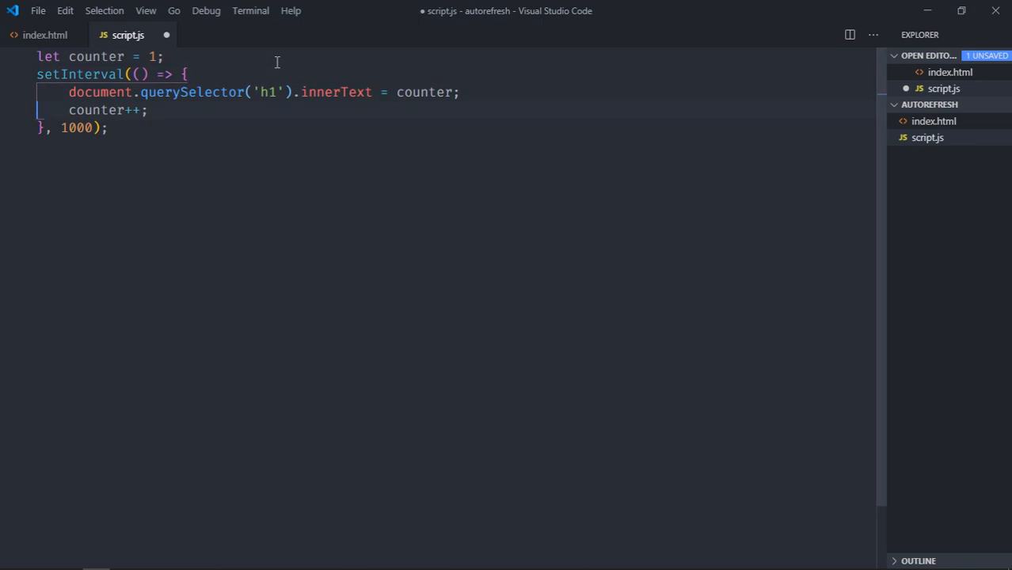
type("if(")
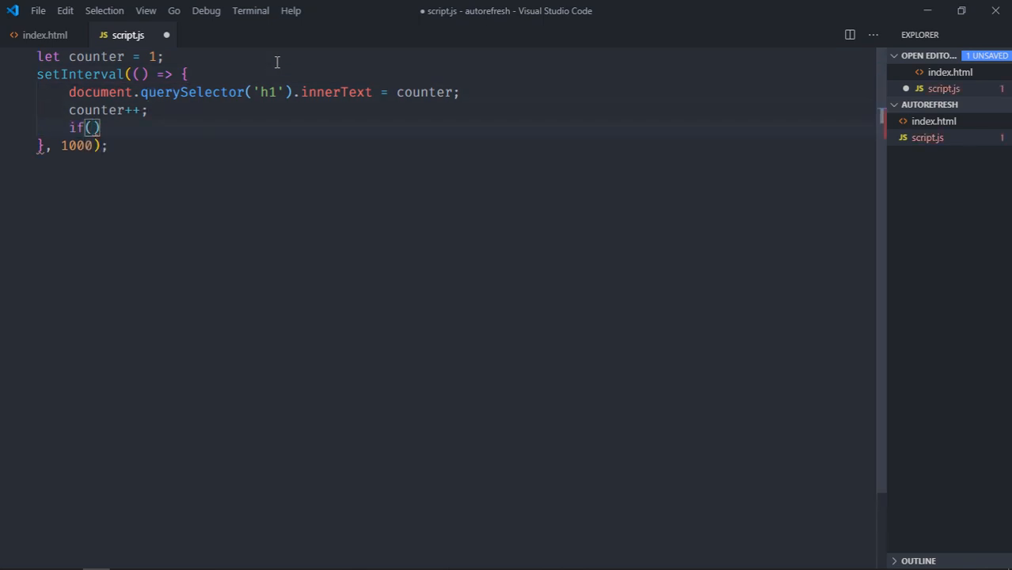
type("c")
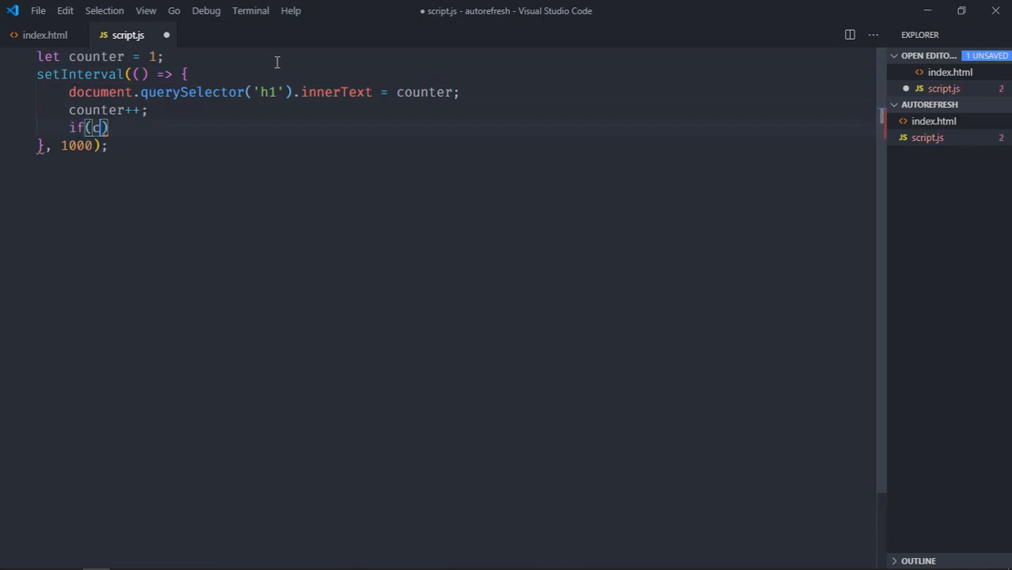
type("ounter >")
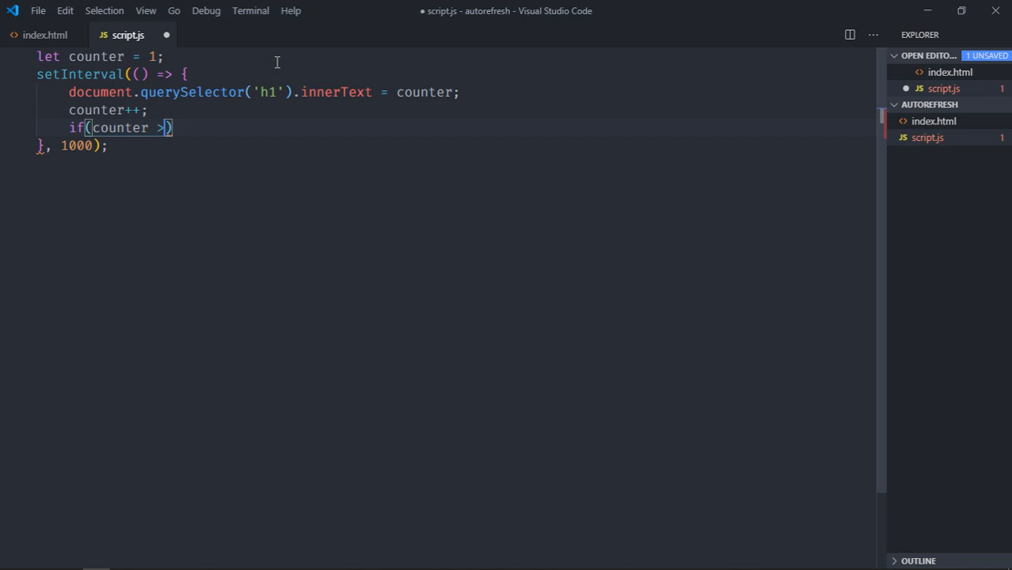
type("5) l")
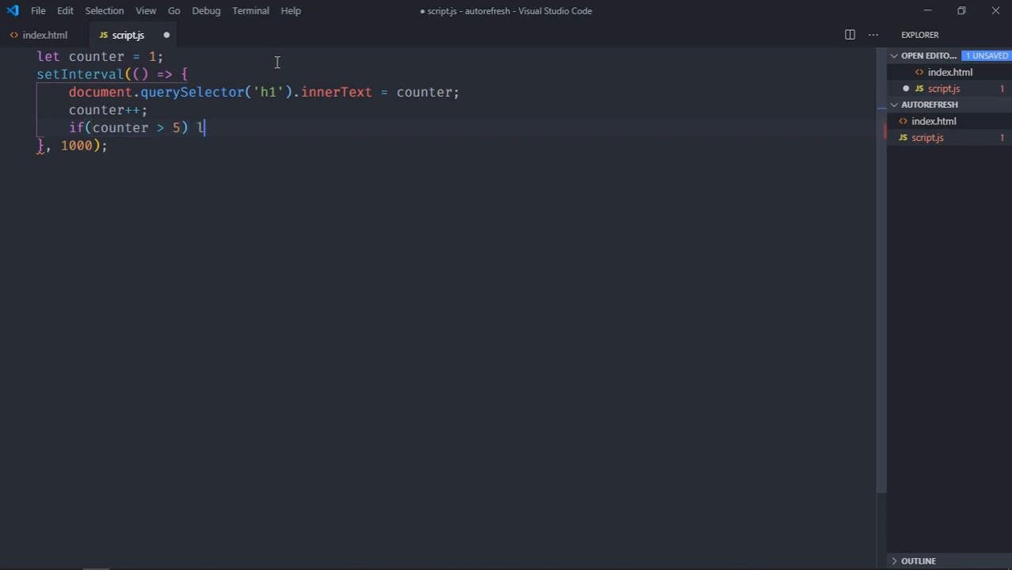
type("ocation.rel")
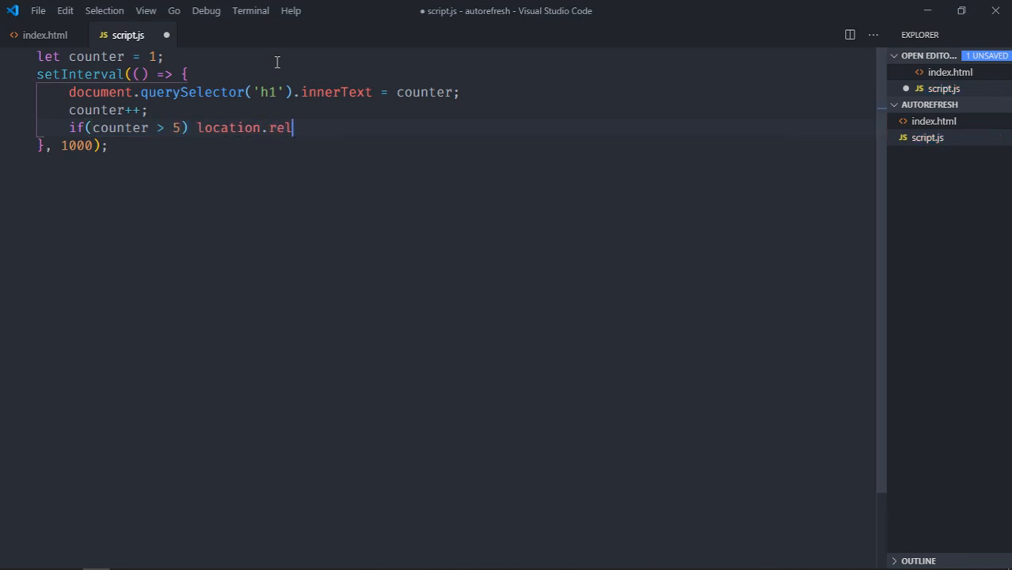
type("oad")
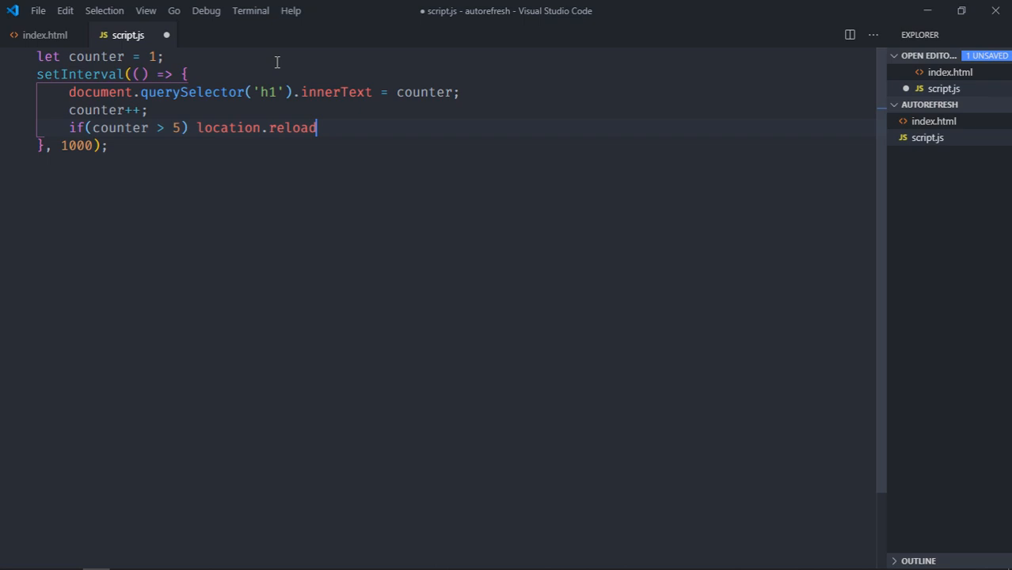
type("();")
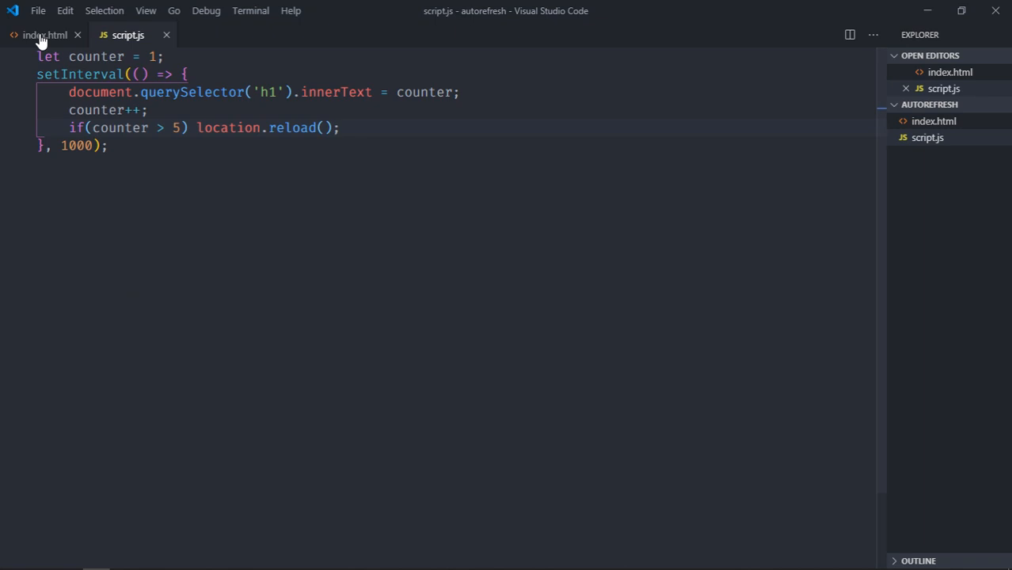
left_click(44, 34)
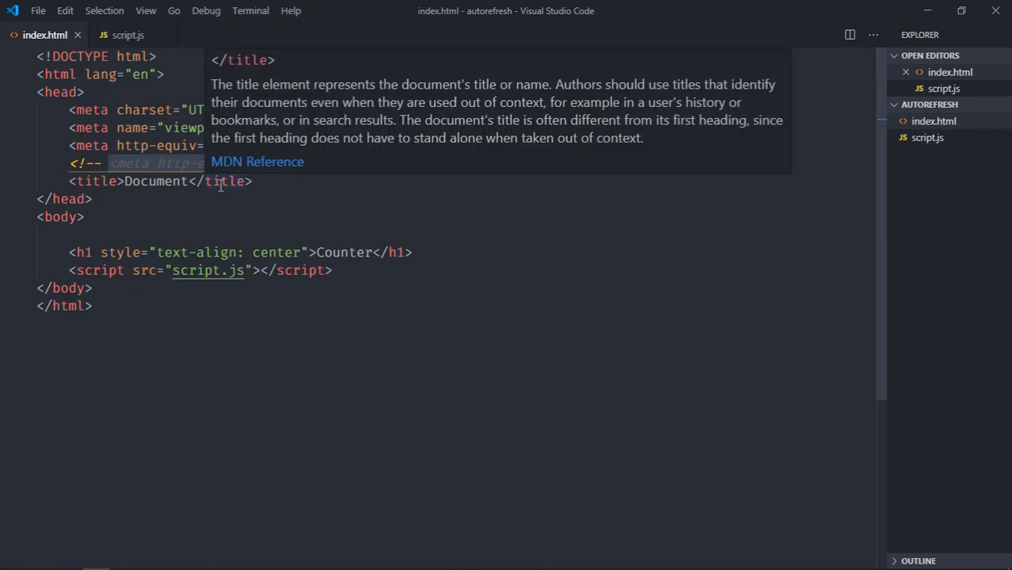